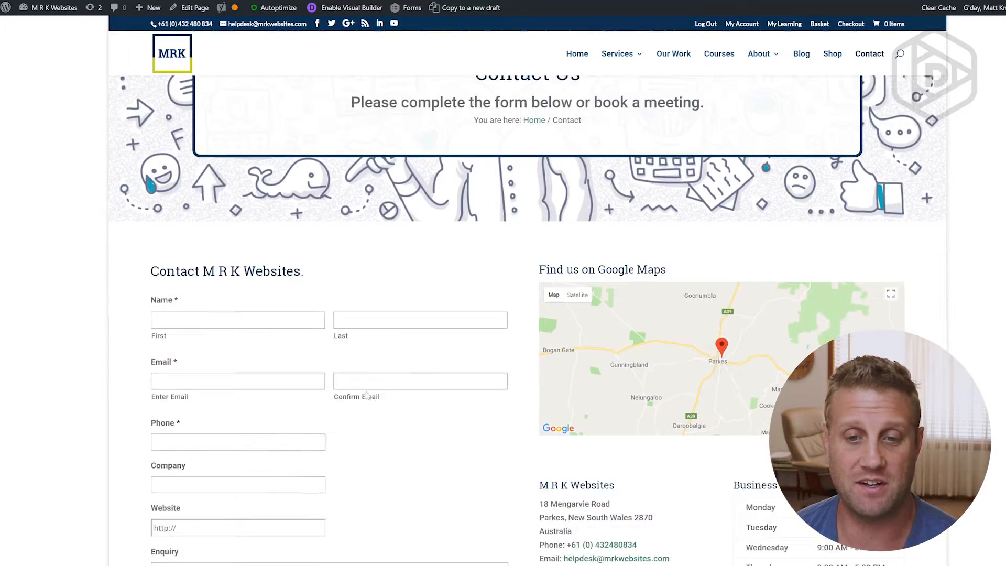
Scroll the installed plugins list filtered to Divi-related plugins
{"action": "scroll", "scroll_direction": "down", "scroll_amount": 3}
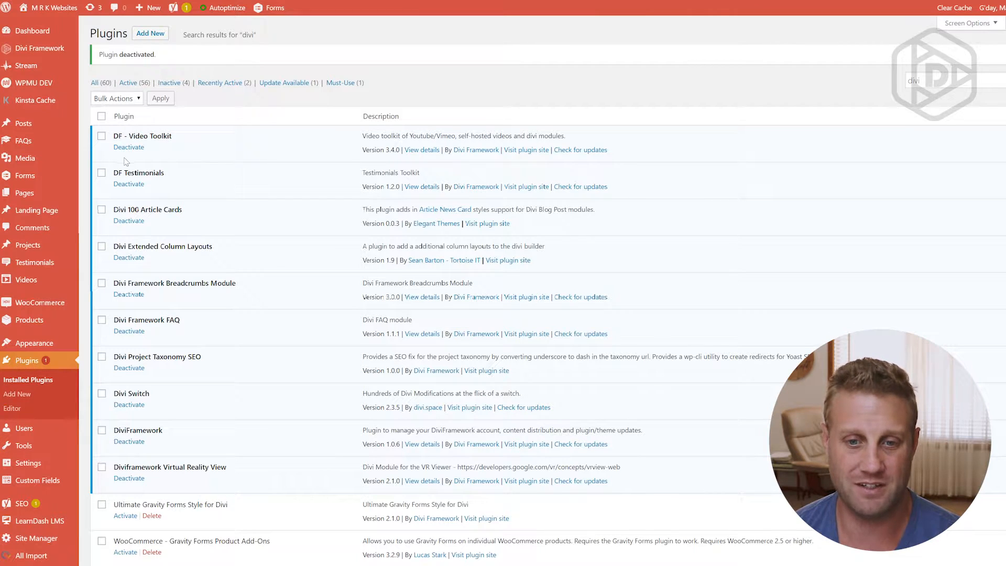
Activate the Ultimate Gravity Forms Style for Divi plugin from the plugin list
{"action": "scroll", "scroll_direction": "down", "scroll_amount": 3}
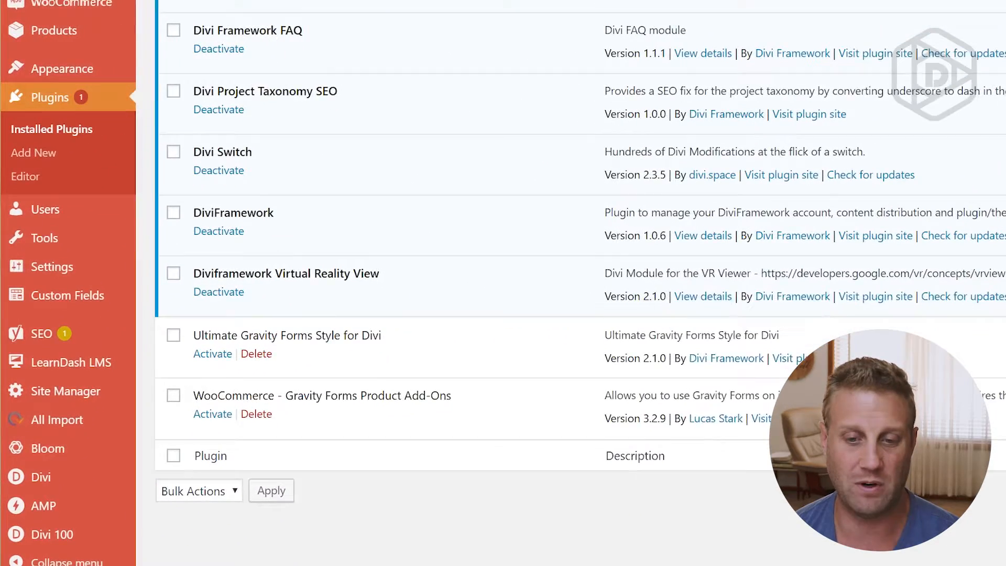
{"action": "scroll", "scroll_direction": "down", "scroll_amount": 3}
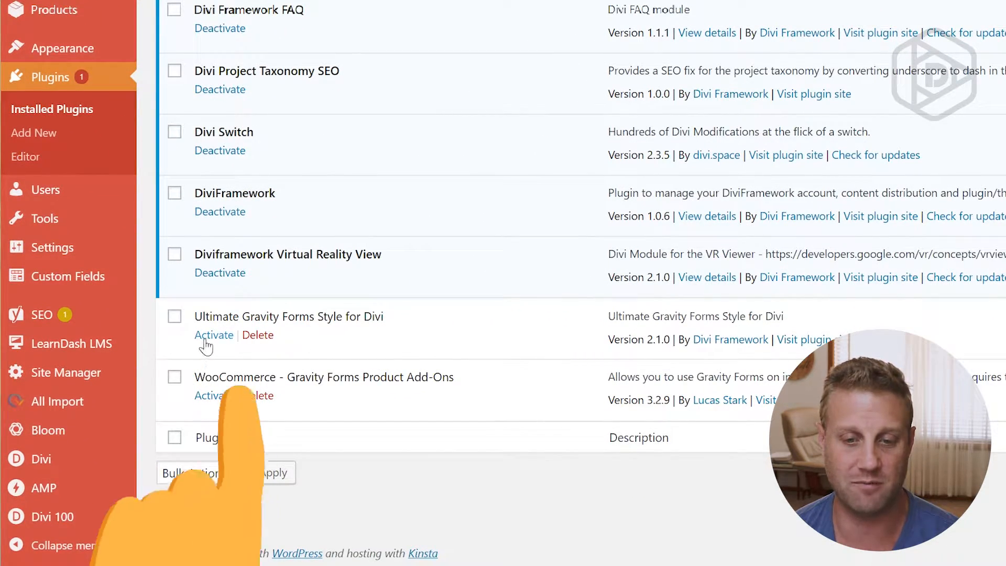
{"action": "left_click", "coordinate": [214, 335]}
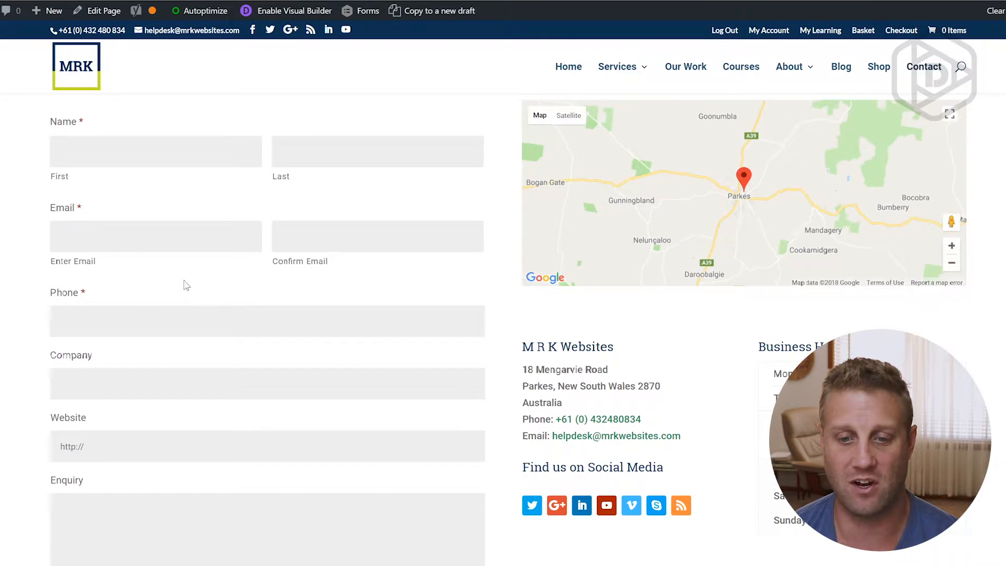
{"action": "scroll", "scroll_direction": "down", "scroll_amount": 3}
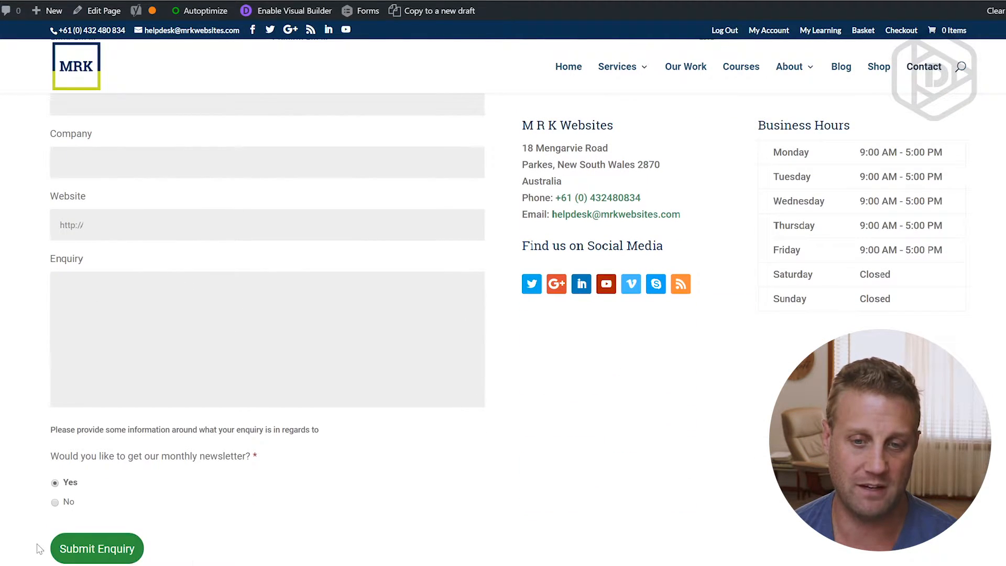
{"action": "mouse_move", "coordinate": [76, 463]}
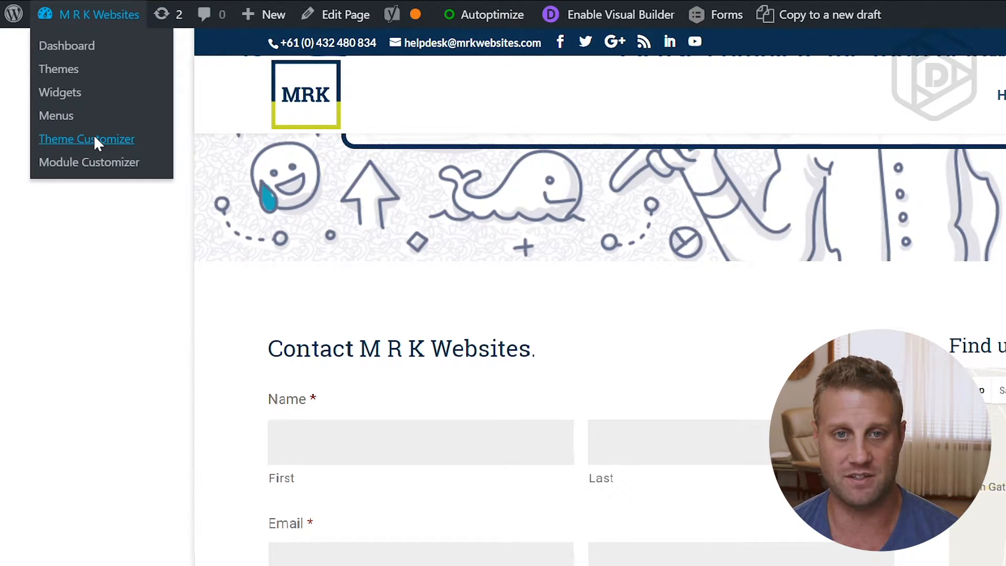
Reach the General panel of Ultimate Gravity Forms Style in the theme customizer
{"action": "left_click", "coordinate": [87, 139]}
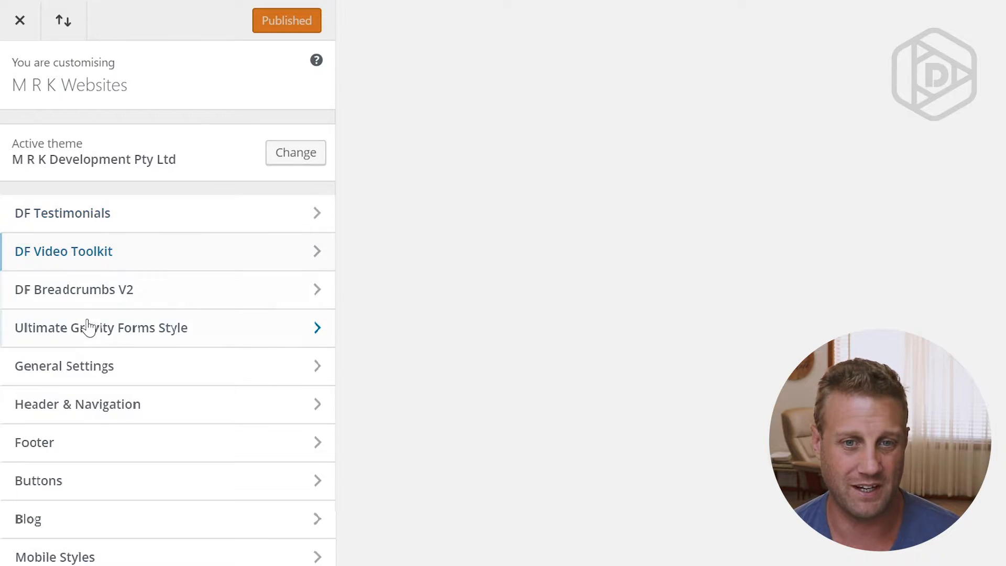
{"action": "left_click", "coordinate": [101, 327]}
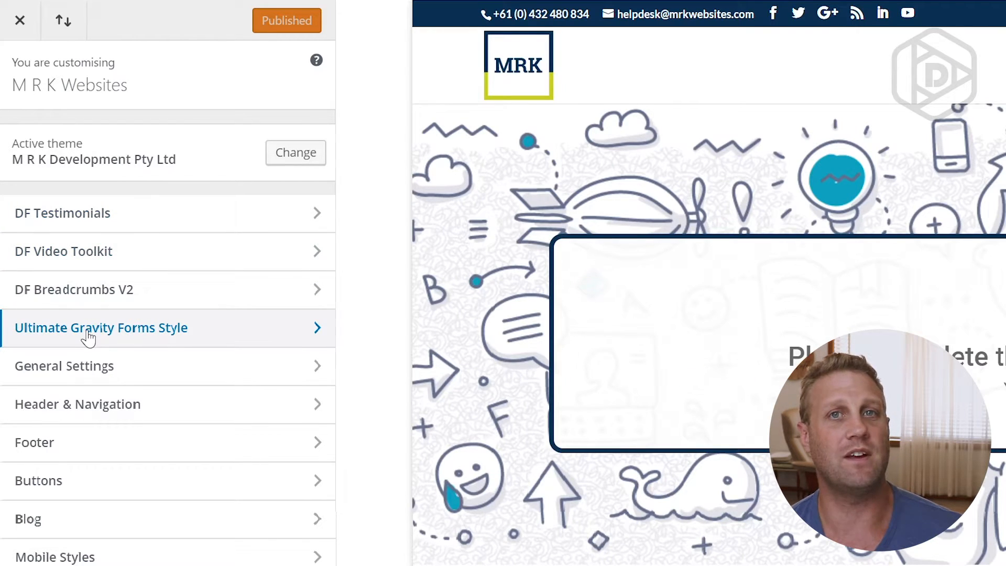
{"action": "left_click", "coordinate": [100, 328]}
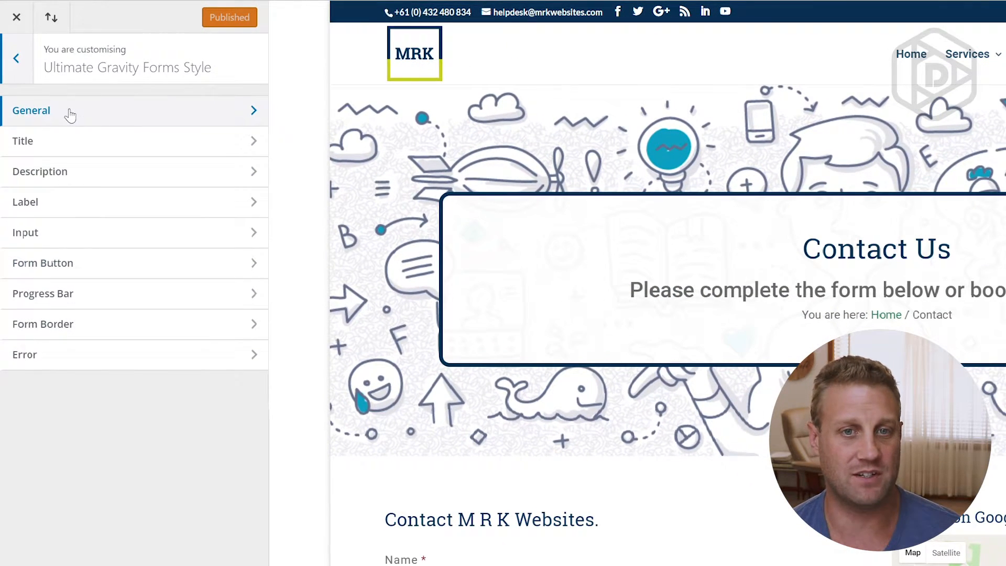
{"action": "left_click", "coordinate": [30, 110]}
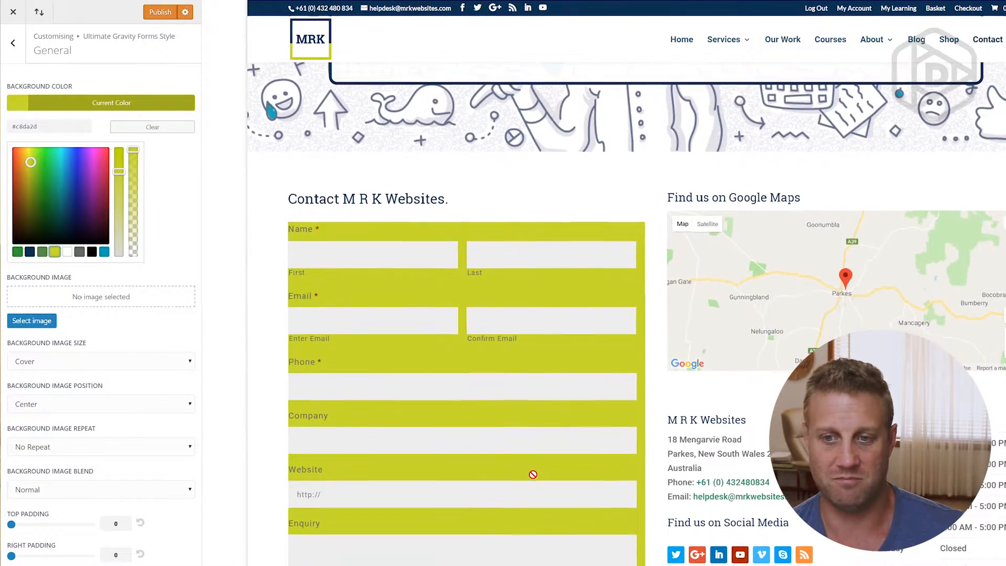
Clear the contact form's lime background colour so it has no fill
{"action": "left_click", "coordinate": [152, 126]}
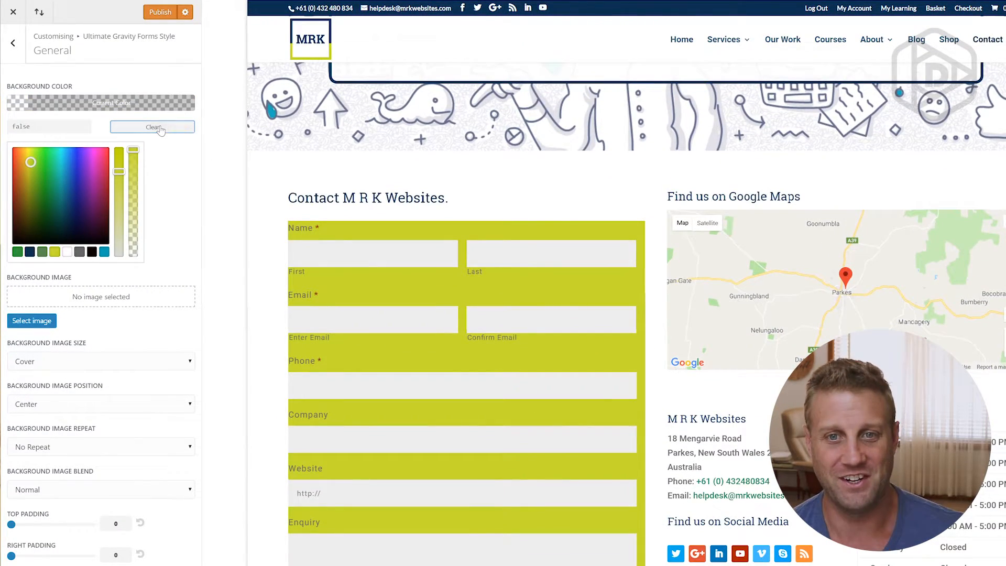
{"action": "left_click", "coordinate": [152, 127]}
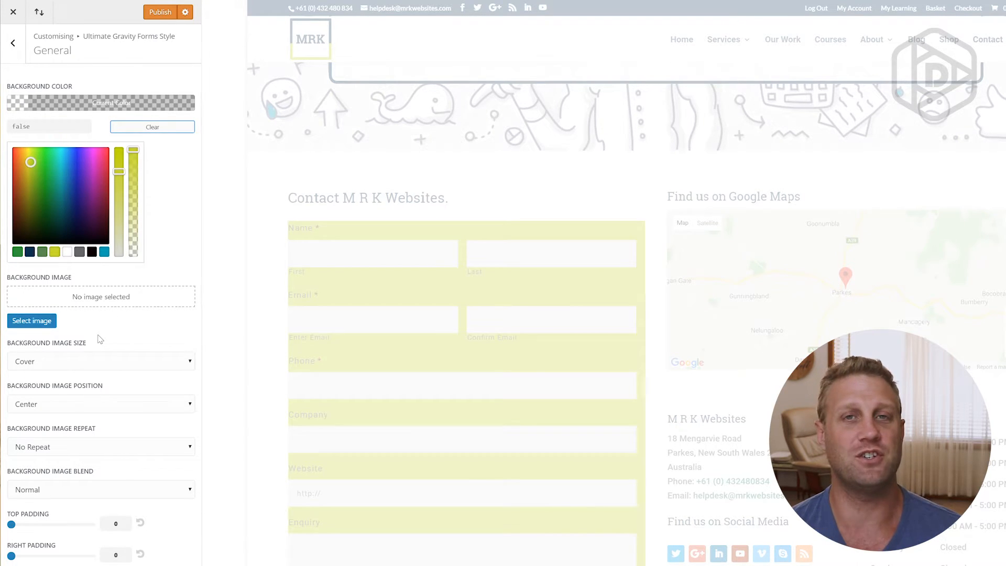
{"action": "left_click", "coordinate": [152, 127]}
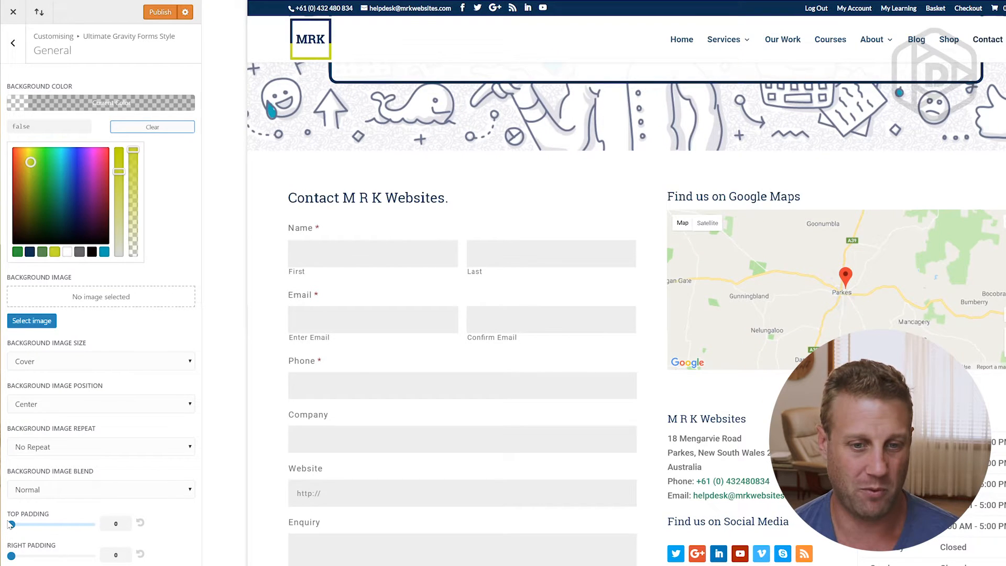
Try the form's top padding around 48, then return it to 0
{"action": "left_click_drag", "start_coordinate": [10, 524], "coordinate": [50, 524]}
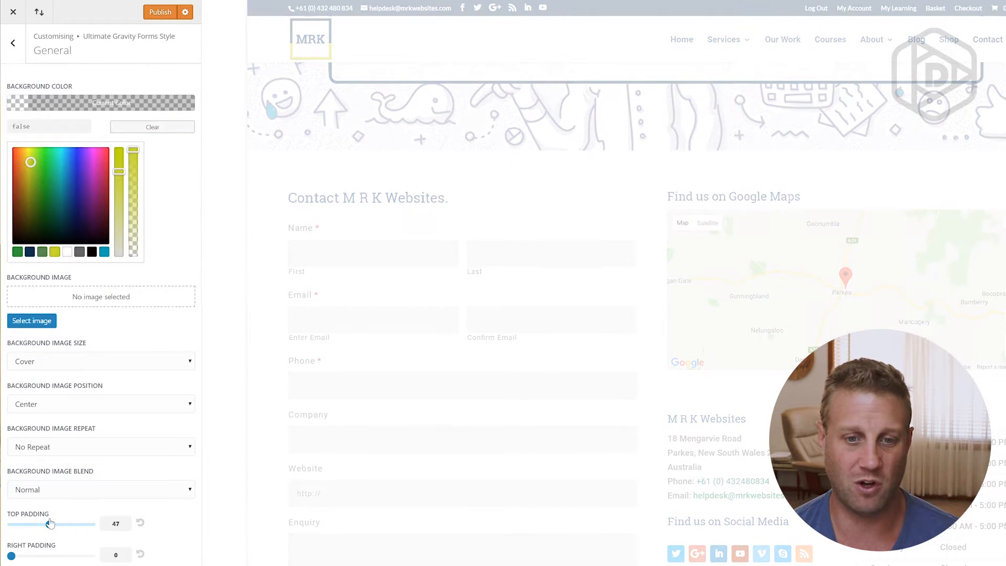
{"action": "left_click_drag", "start_coordinate": [51, 525], "coordinate": [56, 524]}
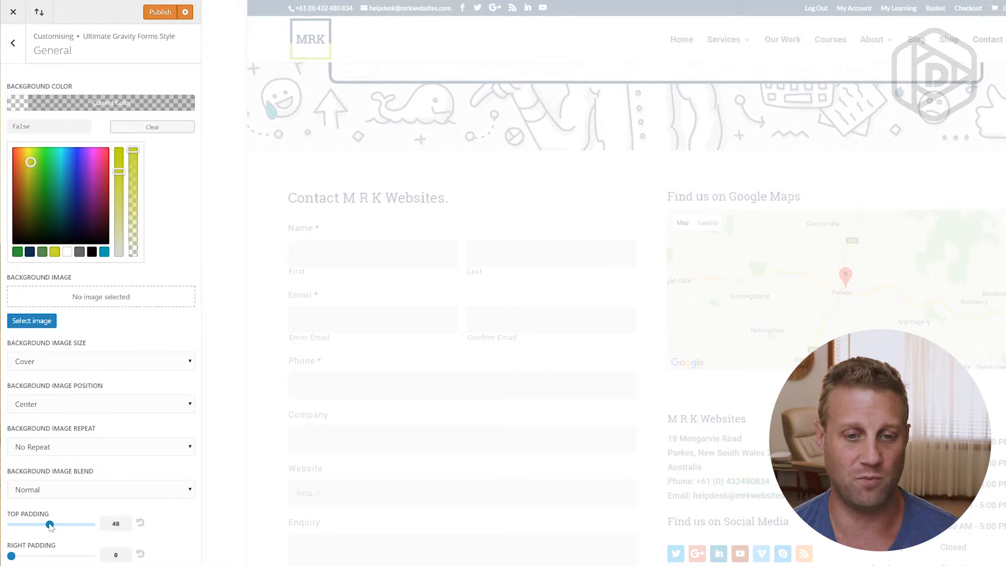
{"action": "left_click_drag", "start_coordinate": [51, 524], "coordinate": [10, 524]}
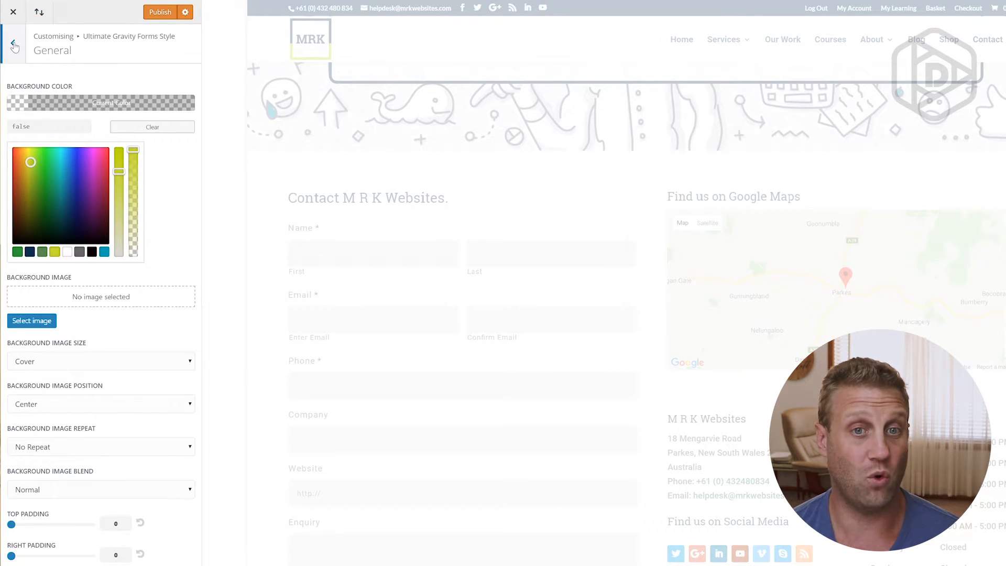
Review the Title, Description, Label and Input style panels unchanged and return to the section list
{"action": "left_click", "coordinate": [12, 43]}
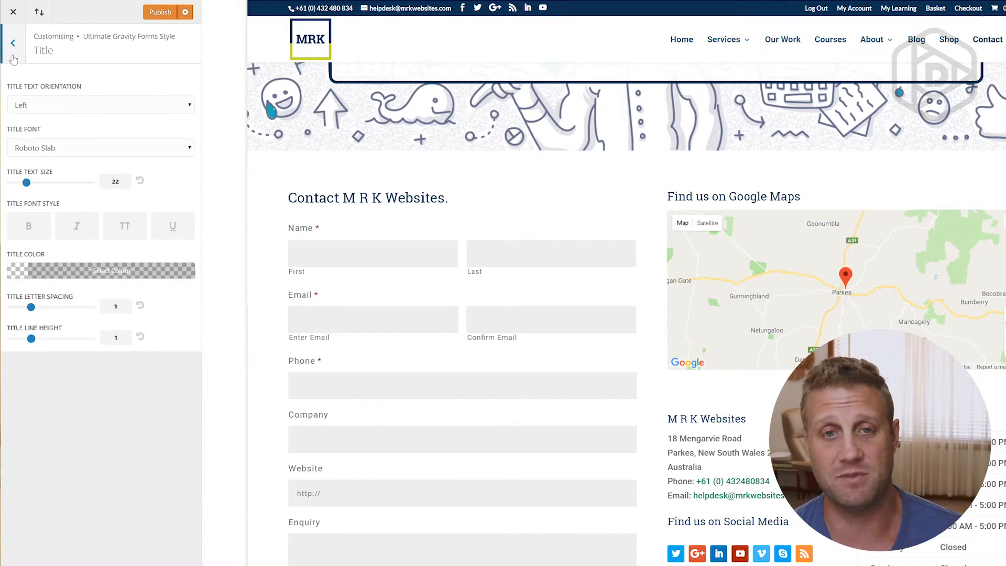
{"action": "left_click", "coordinate": [13, 42]}
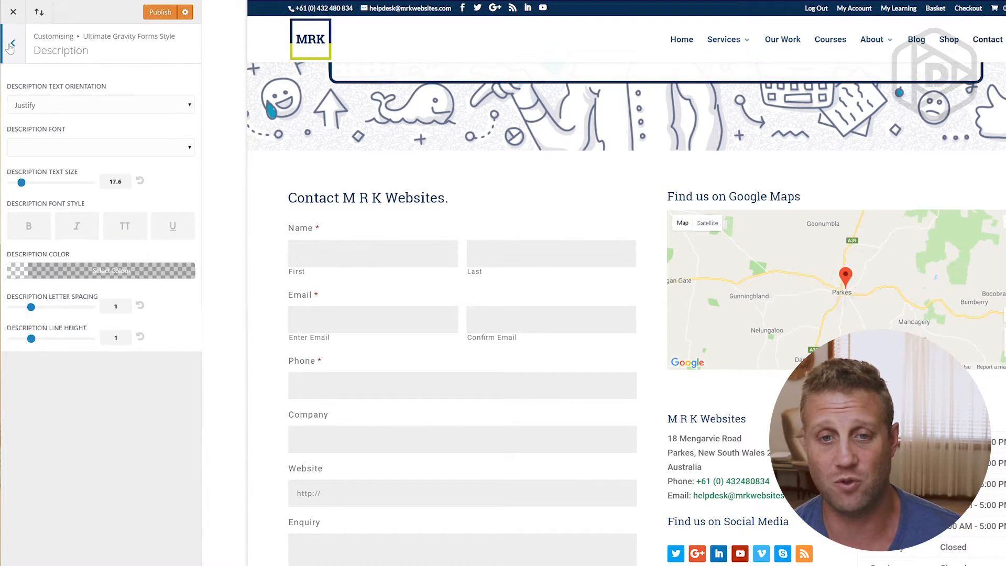
{"action": "left_click", "coordinate": [13, 42]}
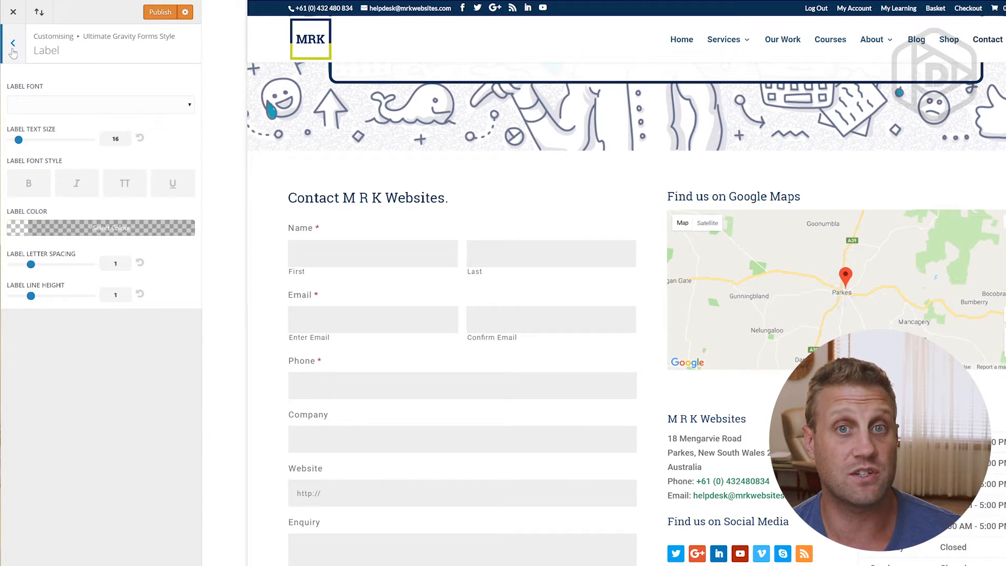
{"action": "left_click", "coordinate": [13, 43]}
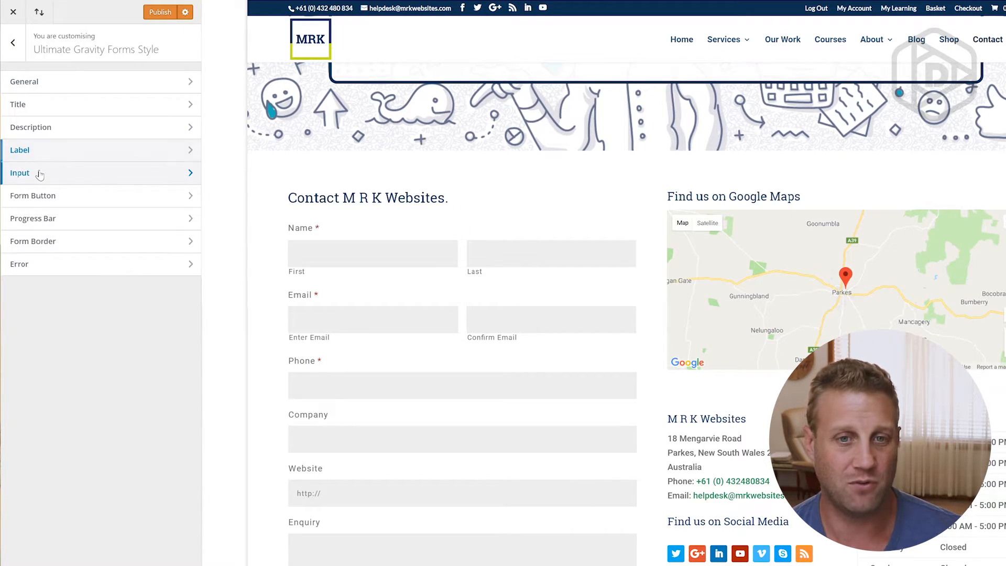
{"action": "left_click", "coordinate": [20, 173]}
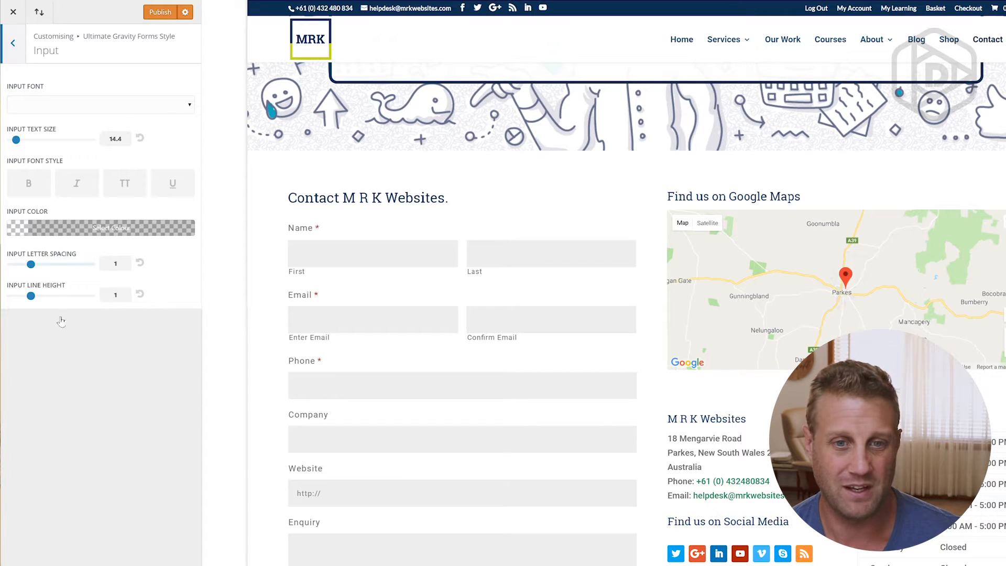
{"action": "mouse_move", "coordinate": [89, 152]}
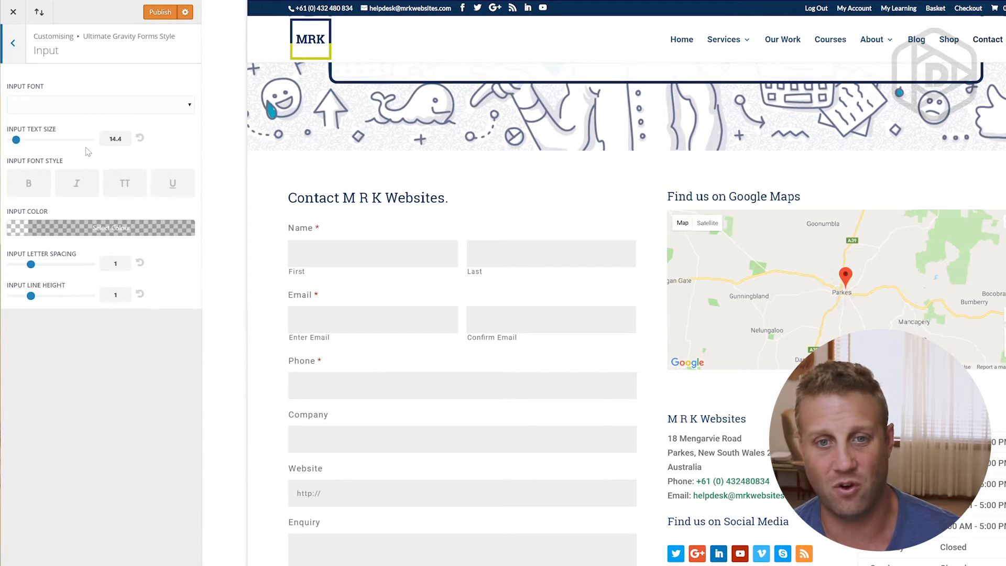
{"action": "left_click", "coordinate": [11, 42]}
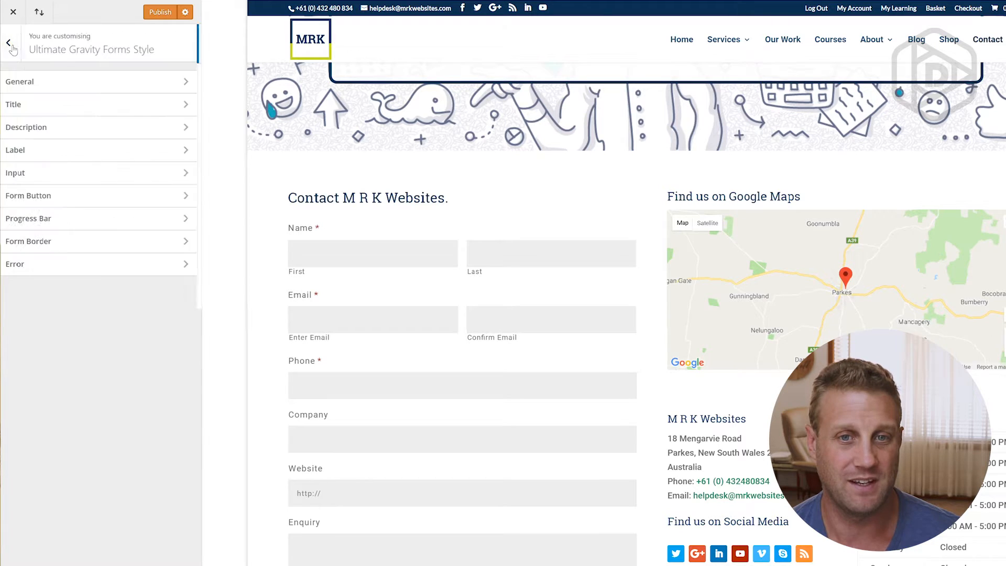
{"action": "left_click", "coordinate": [28, 195]}
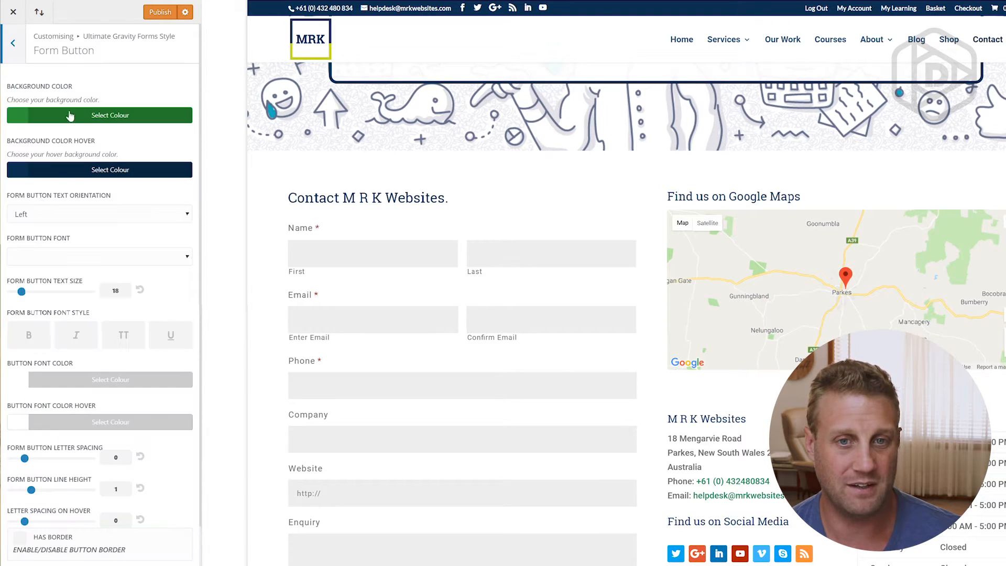
{"action": "scroll", "scroll_direction": "down", "scroll_amount": 3}
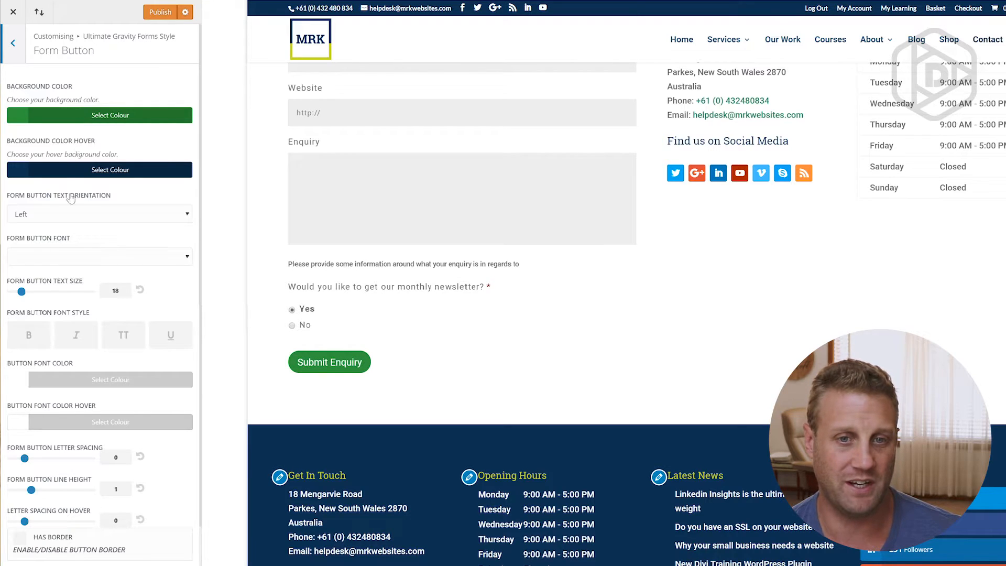
{"action": "scroll", "scroll_direction": "down", "scroll_amount": 3}
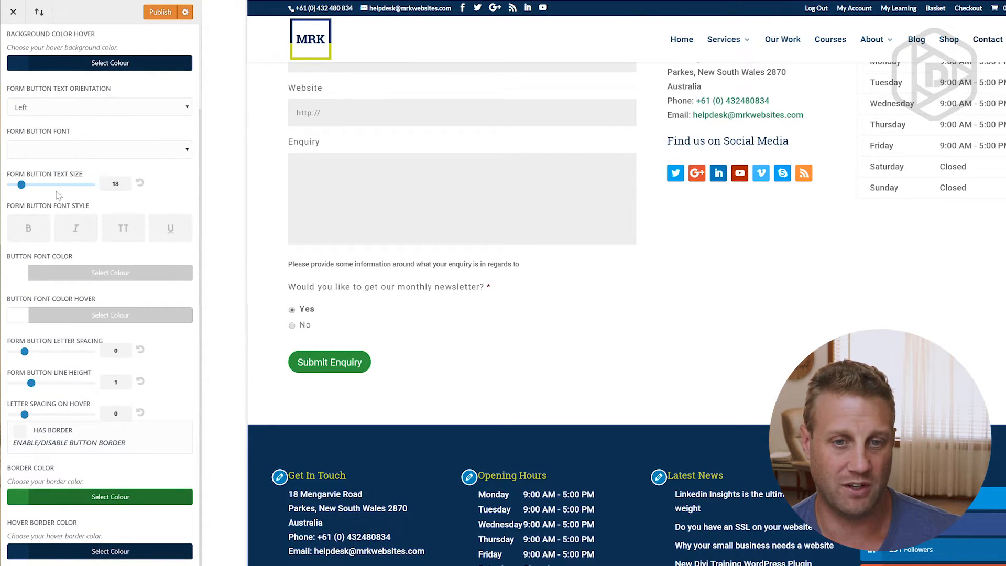
{"action": "scroll", "scroll_direction": "down", "scroll_amount": 3}
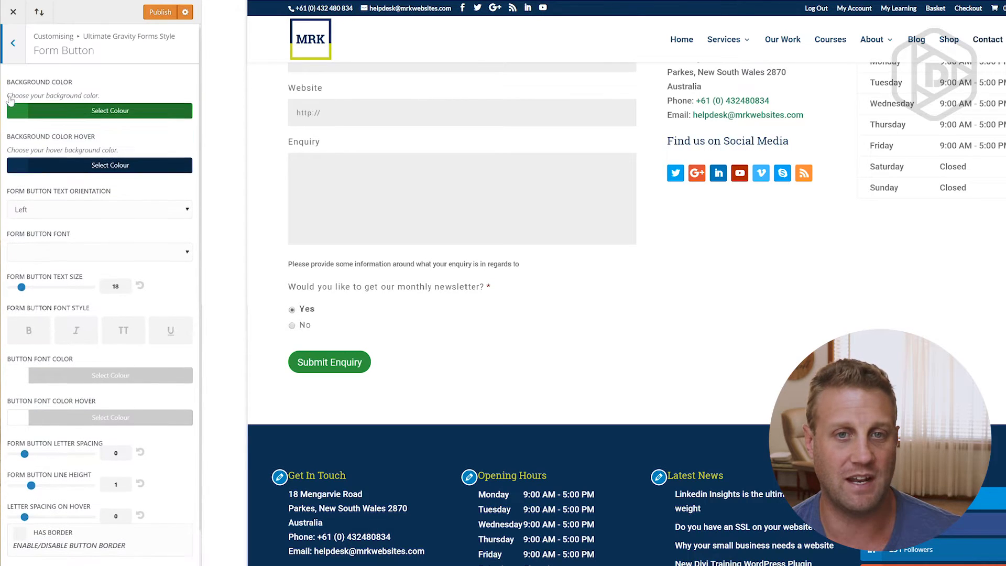
{"action": "left_click", "coordinate": [13, 42]}
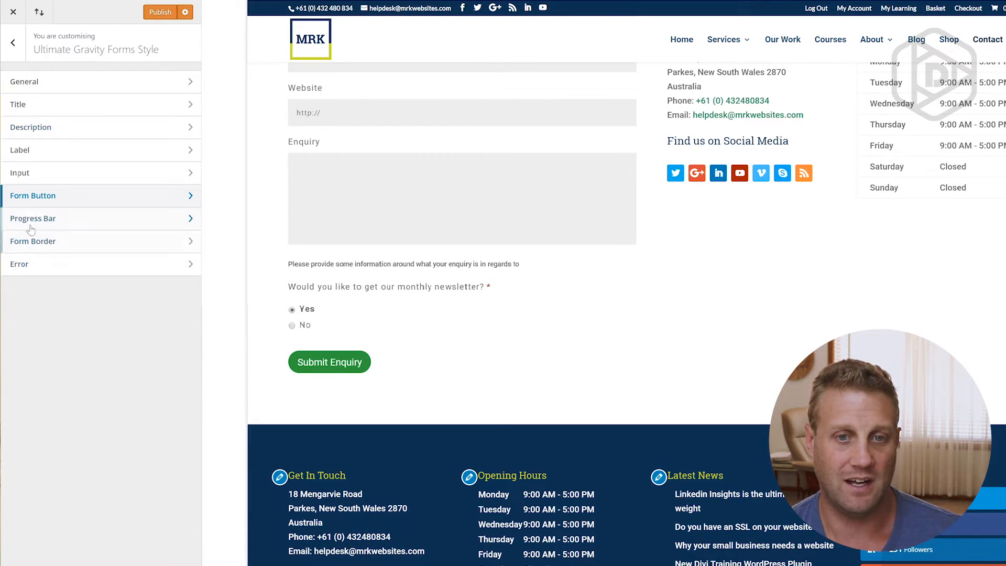
{"action": "left_click", "coordinate": [33, 219]}
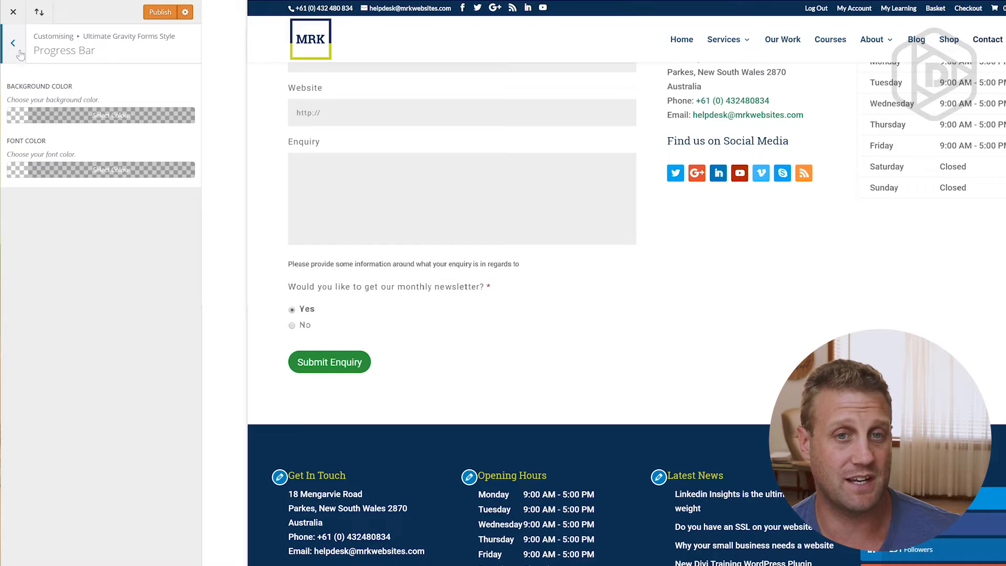
{"action": "left_click", "coordinate": [12, 41]}
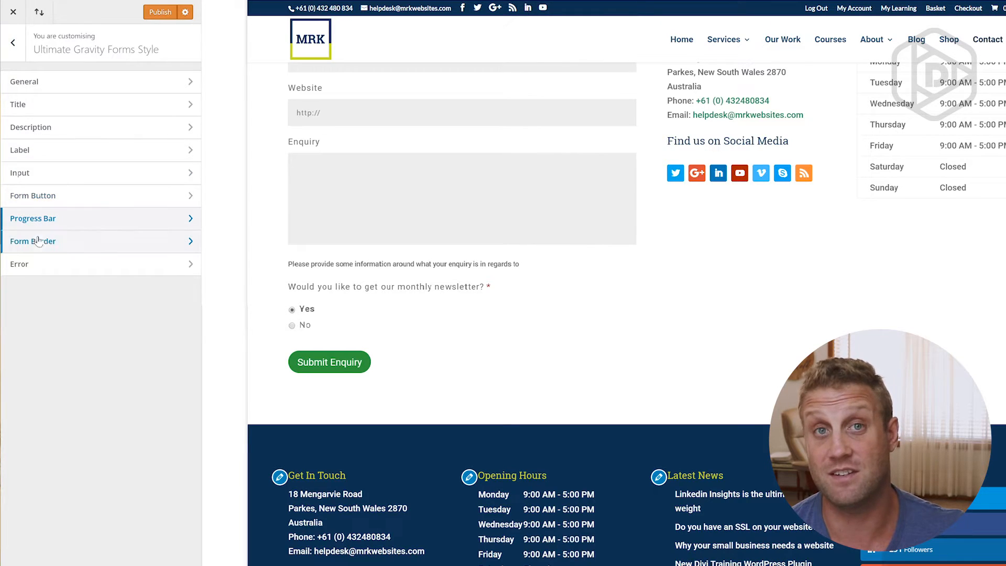
{"action": "left_click", "coordinate": [33, 241]}
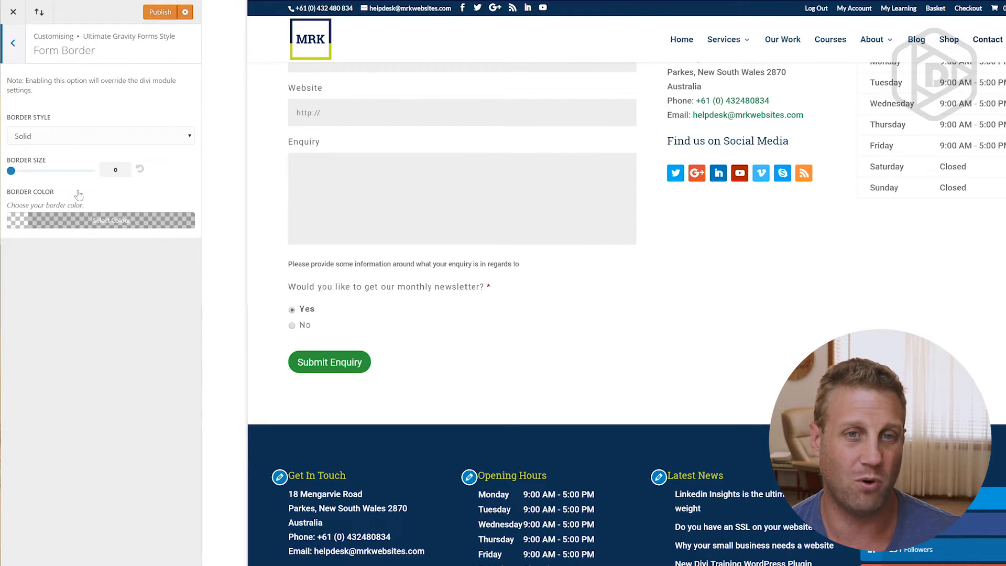
{"action": "left_click", "coordinate": [12, 43]}
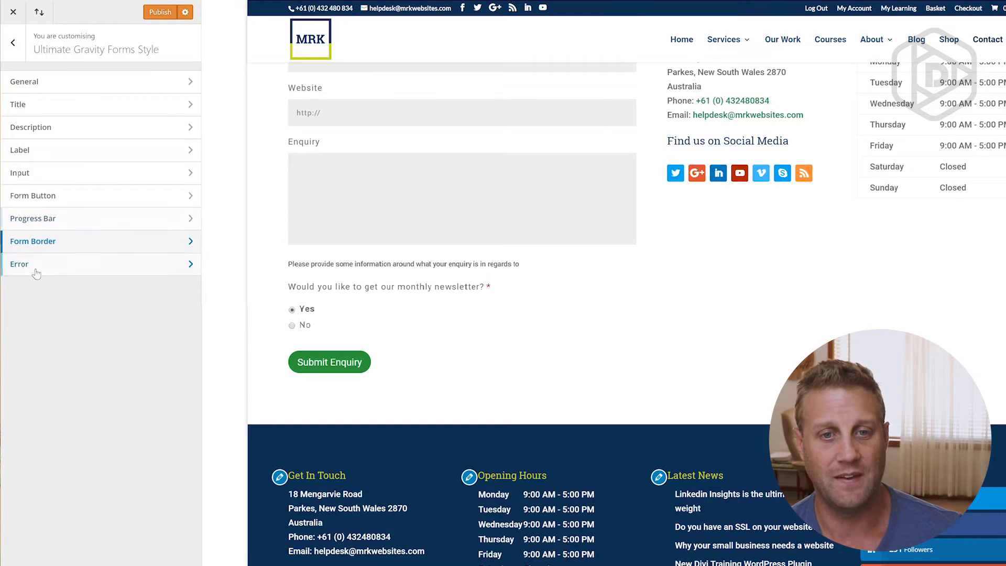
{"action": "left_click", "coordinate": [19, 264]}
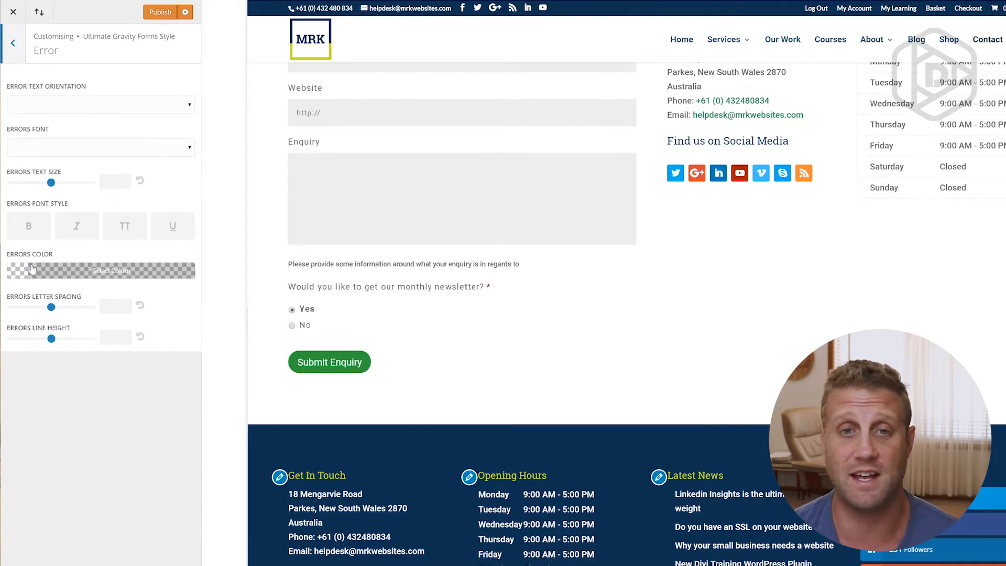
{"action": "left_click", "coordinate": [13, 43]}
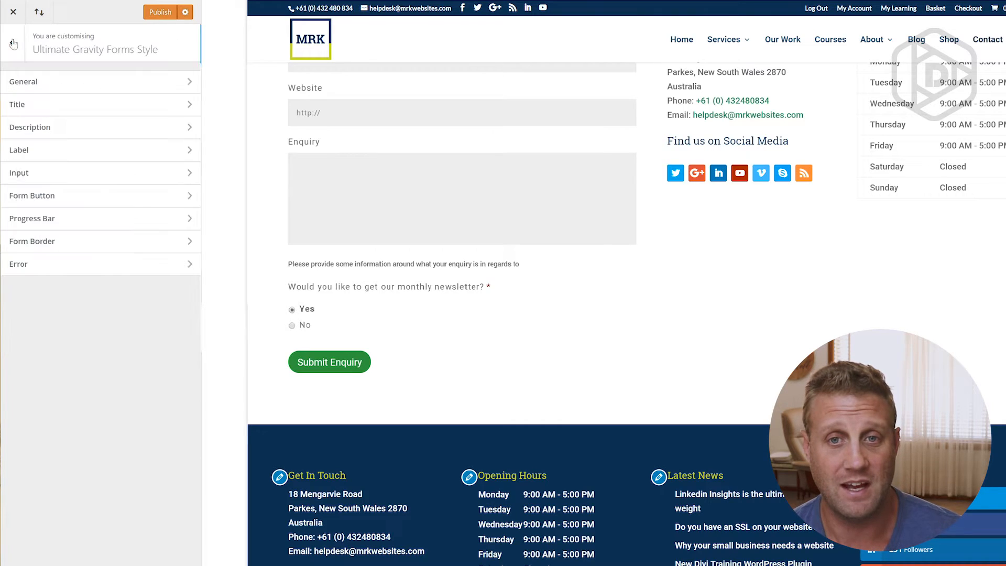